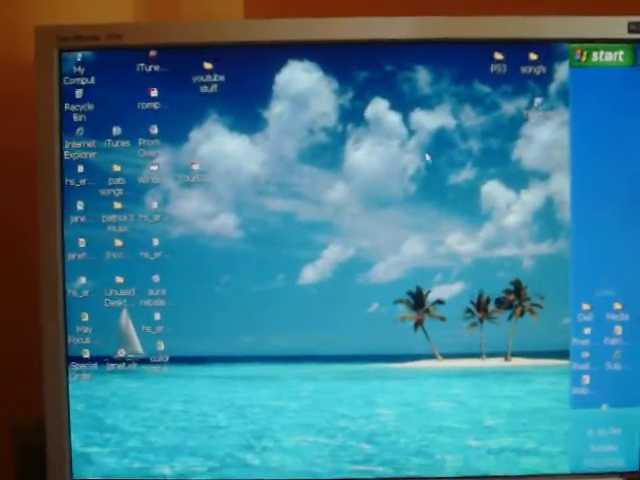
Step: Launch Internet Explorer from the desktop so the ALOT home page loads
left_click(596, 50)
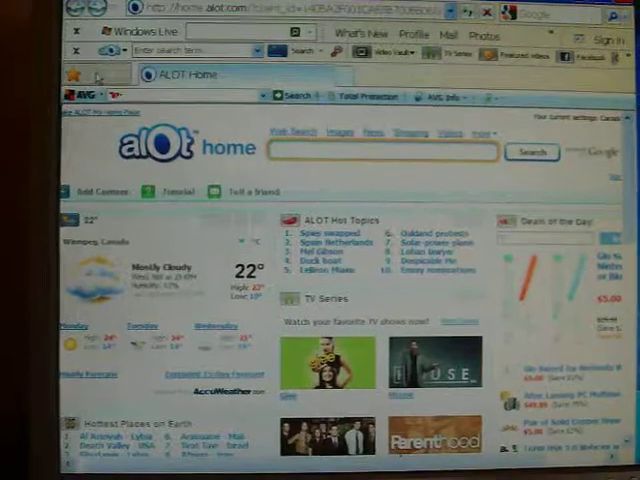
Step: Show the Favorites sidebar listing saved sites beside the ALOT home page
left_click(72, 74)
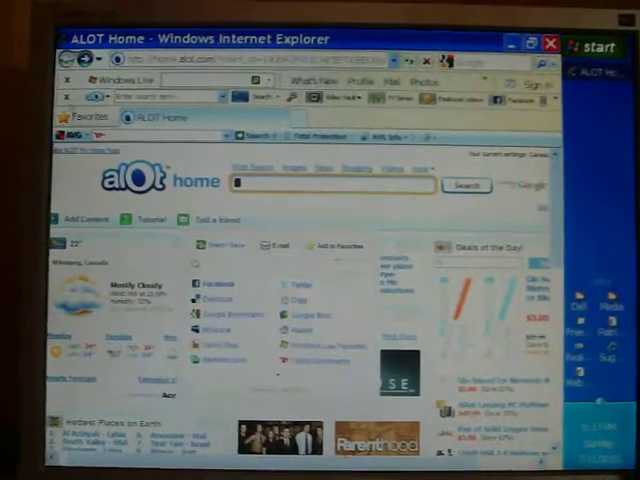
left_click(66, 114)
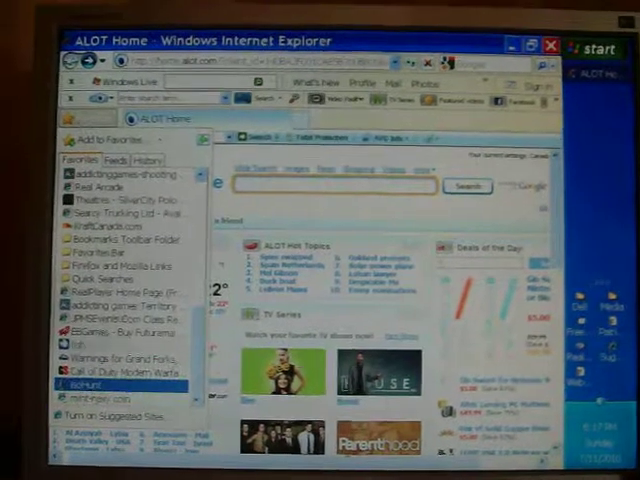